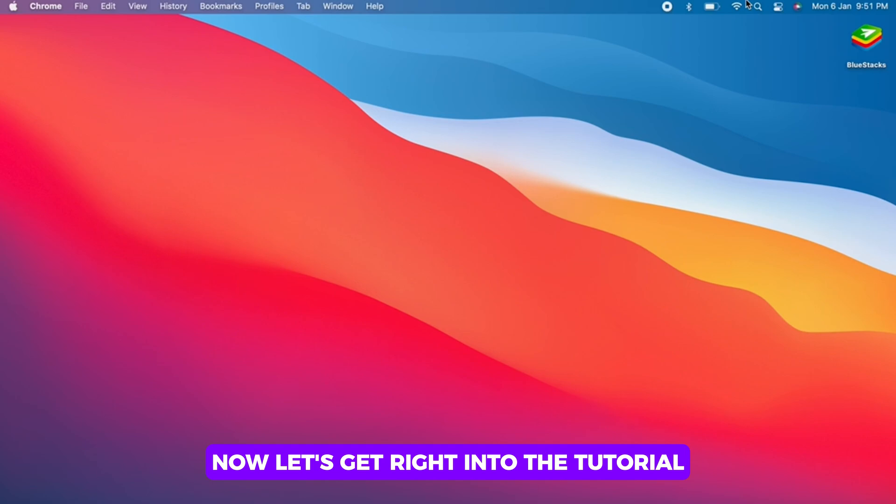
Open Network Preferences from the Wi-Fi menu to confirm Wi-Fi is connected to wlink_5.
click(736, 6)
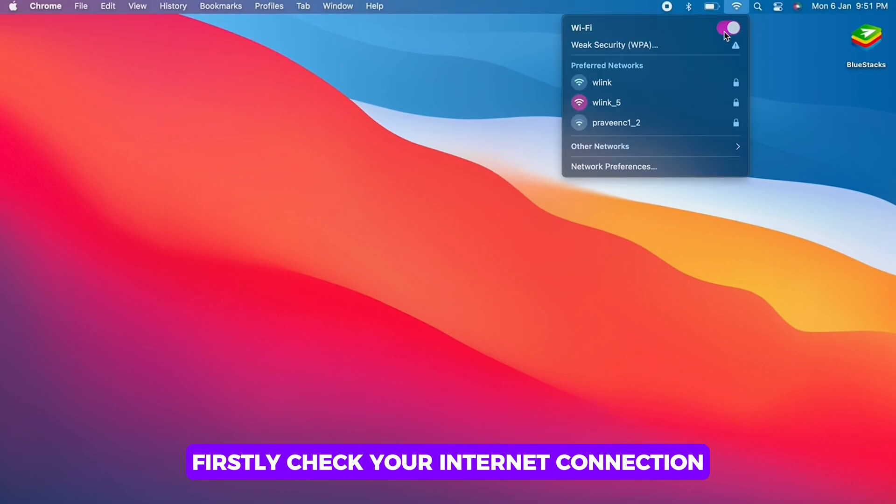
click(601, 146)
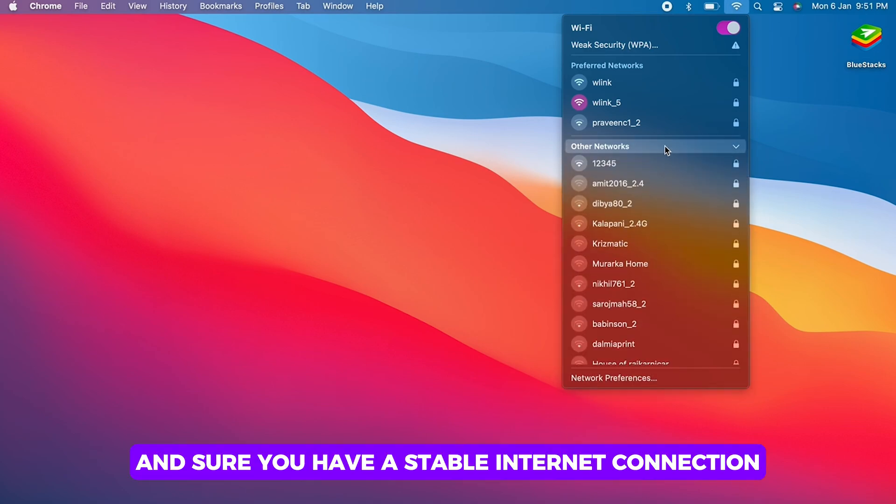
click(613, 378)
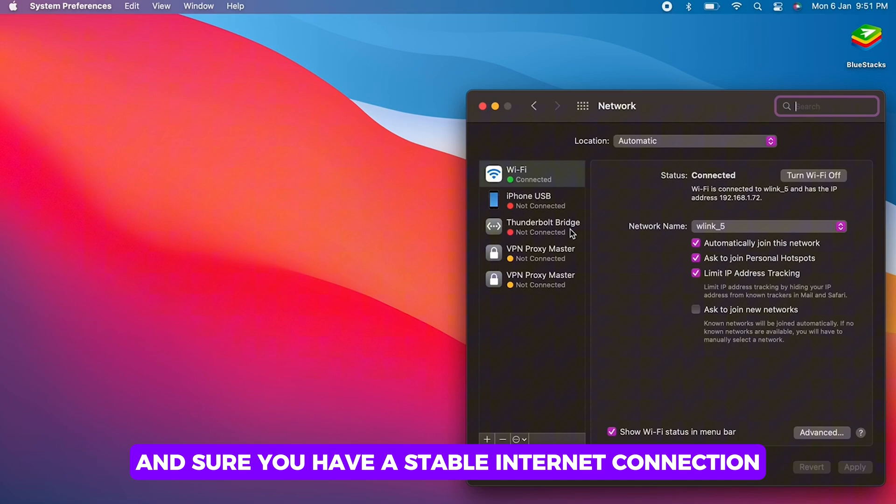
mouse_move(664, 285)
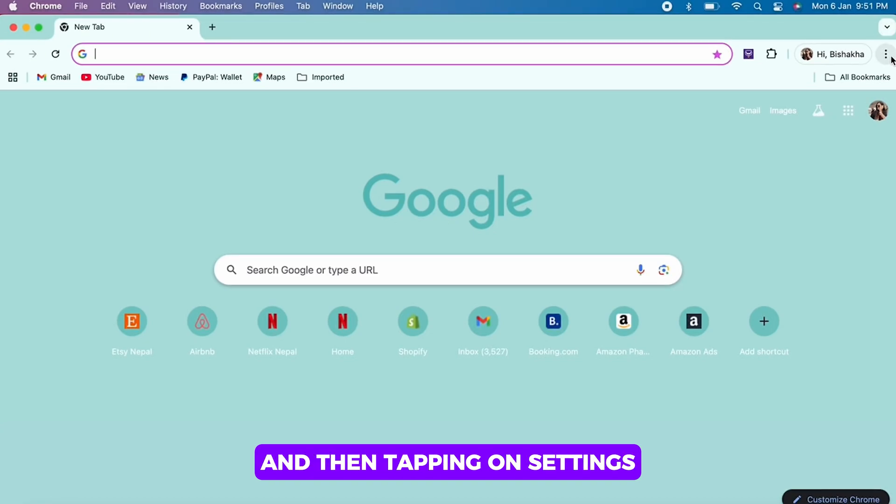
Delete Chrome's browsing history, cookies and cached files from Privacy and security settings.
click(885, 53)
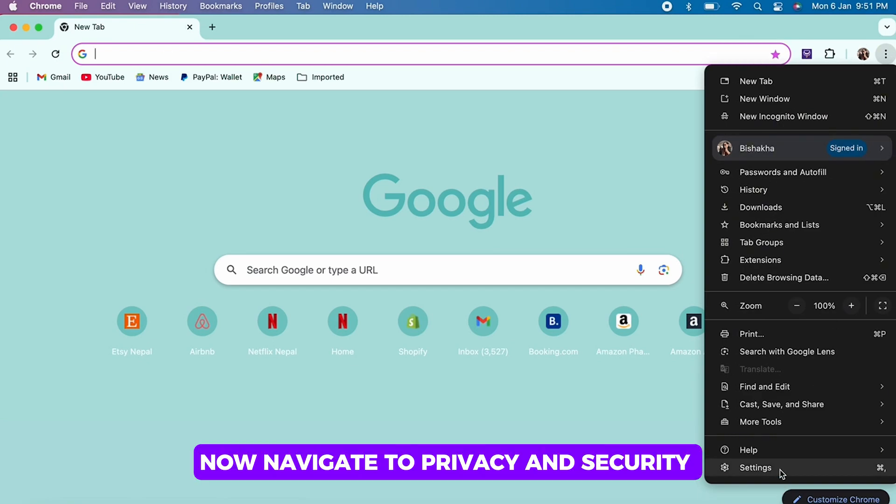
click(756, 467)
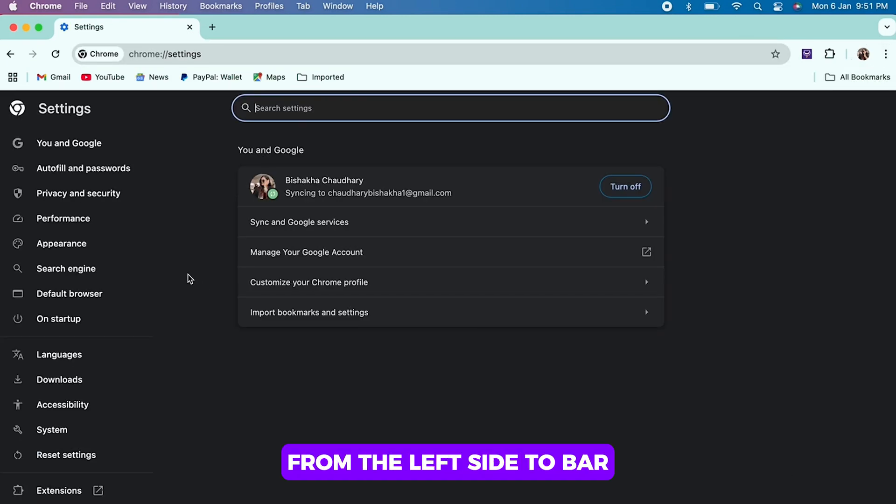
click(79, 193)
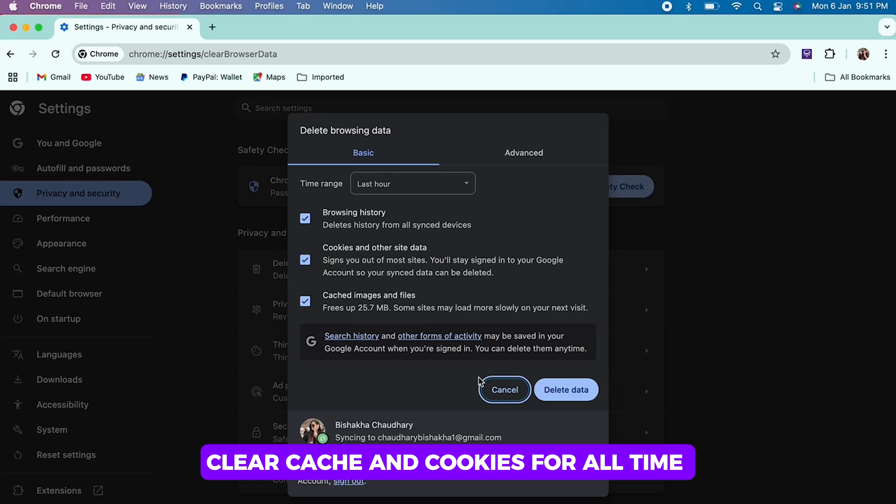
click(504, 389)
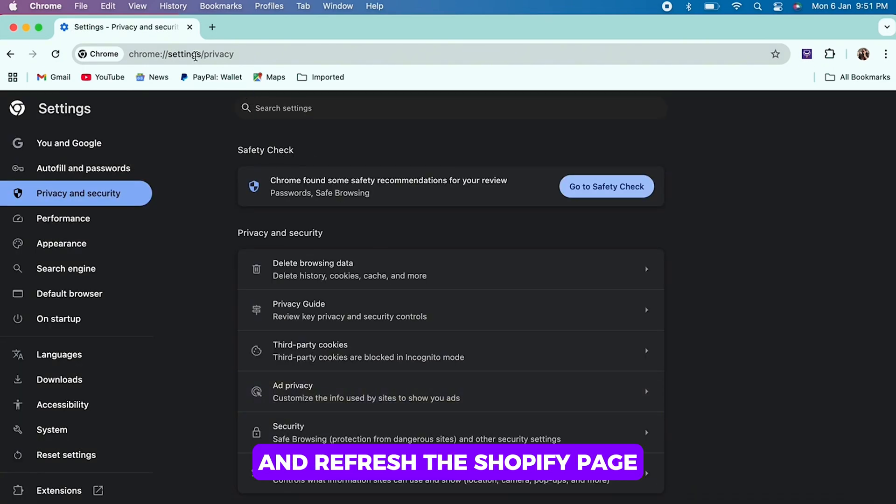
mouse_move(191, 27)
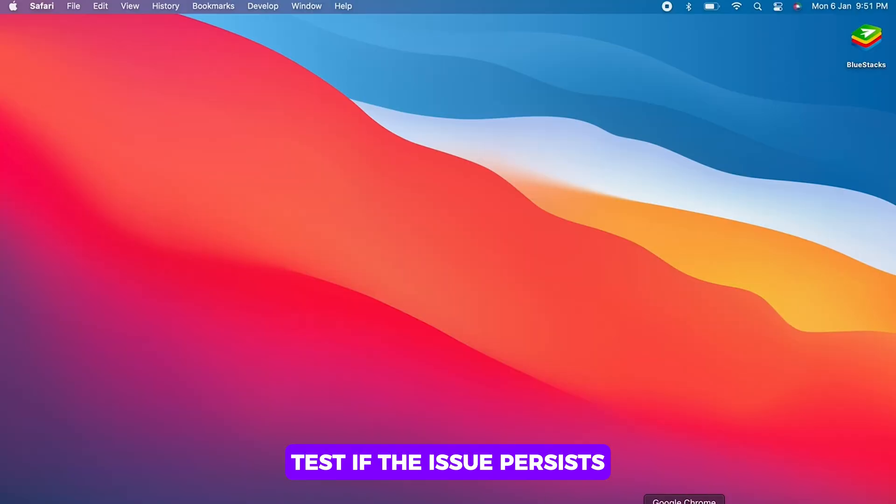
Open the Google Chrome Dock icon's context menu.
right_click(683, 500)
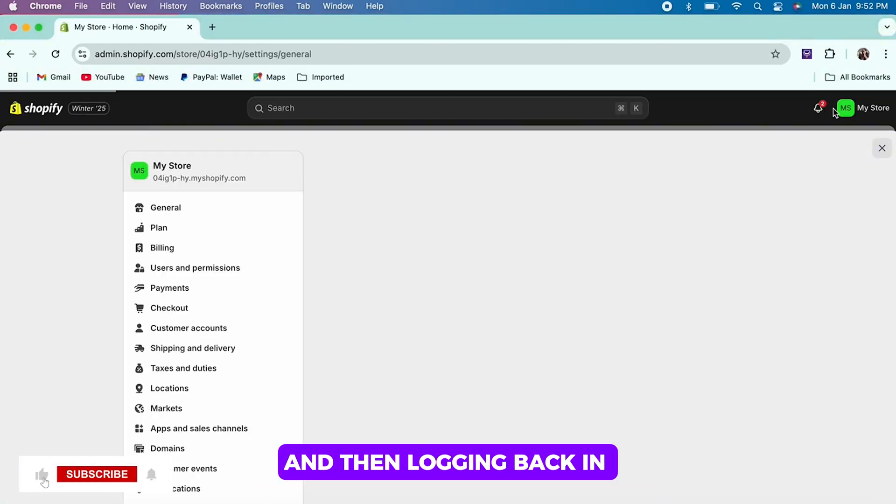
Open the My Store account menu and choose Log out of Shopify admin.
click(865, 108)
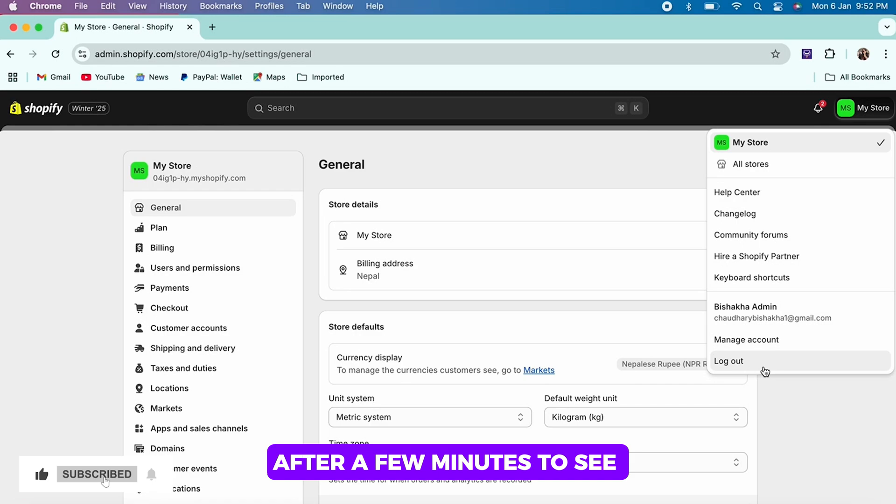
click(729, 361)
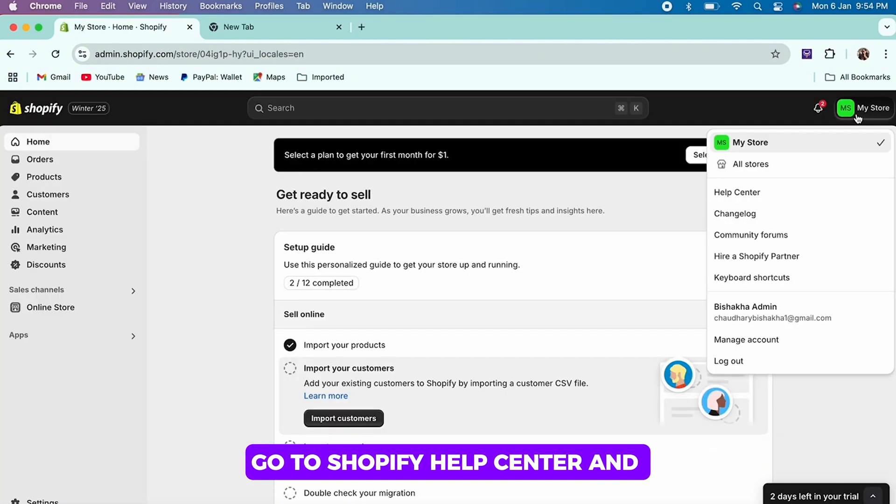
click(736, 192)
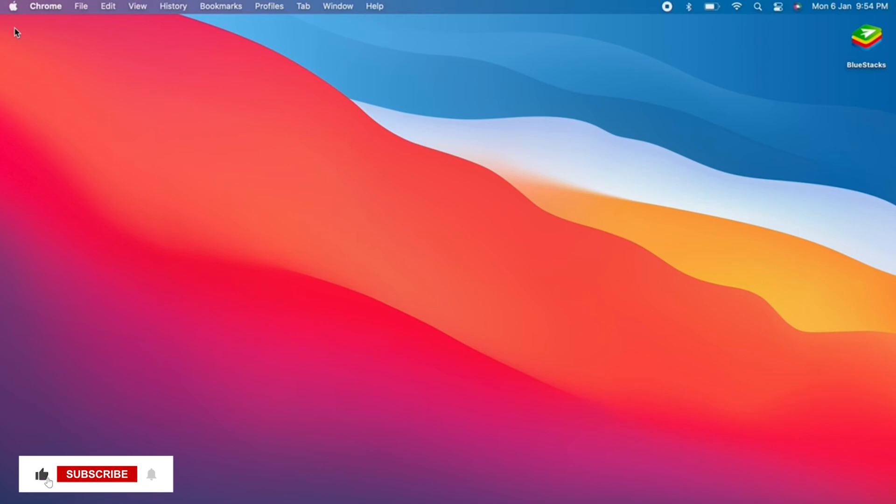
click(96, 473)
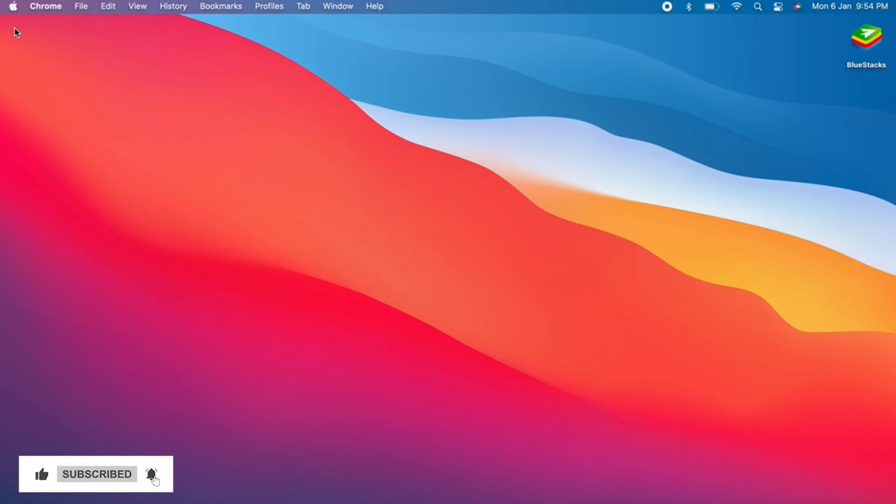